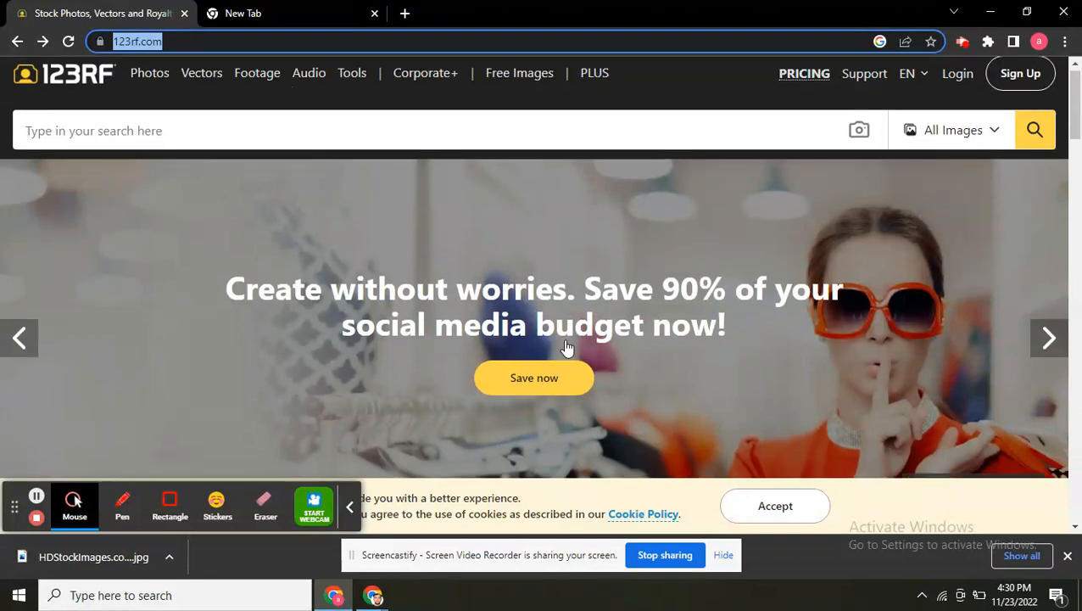
Scroll the 123RF home page down to the Christmas tree living-room photo and open its detail page
scroll(down, 3)
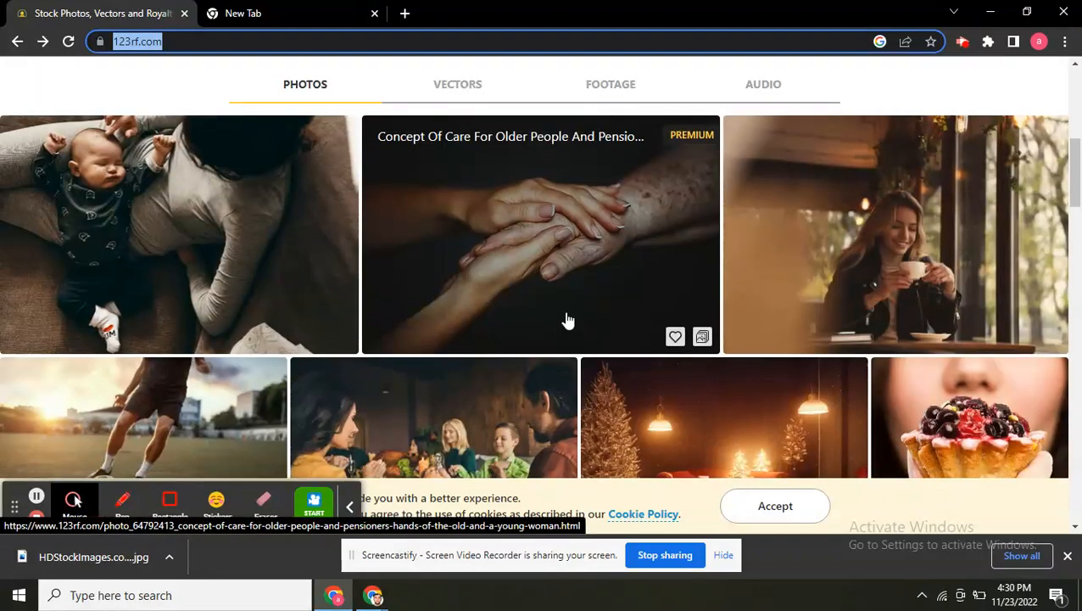
scroll(down, 3)
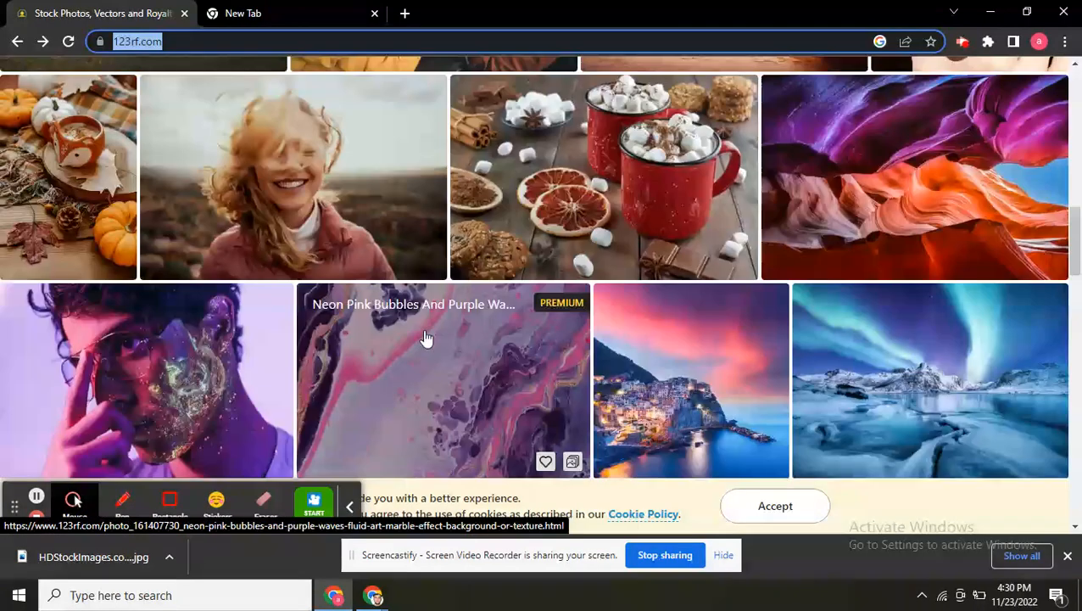
scroll(down, 3)
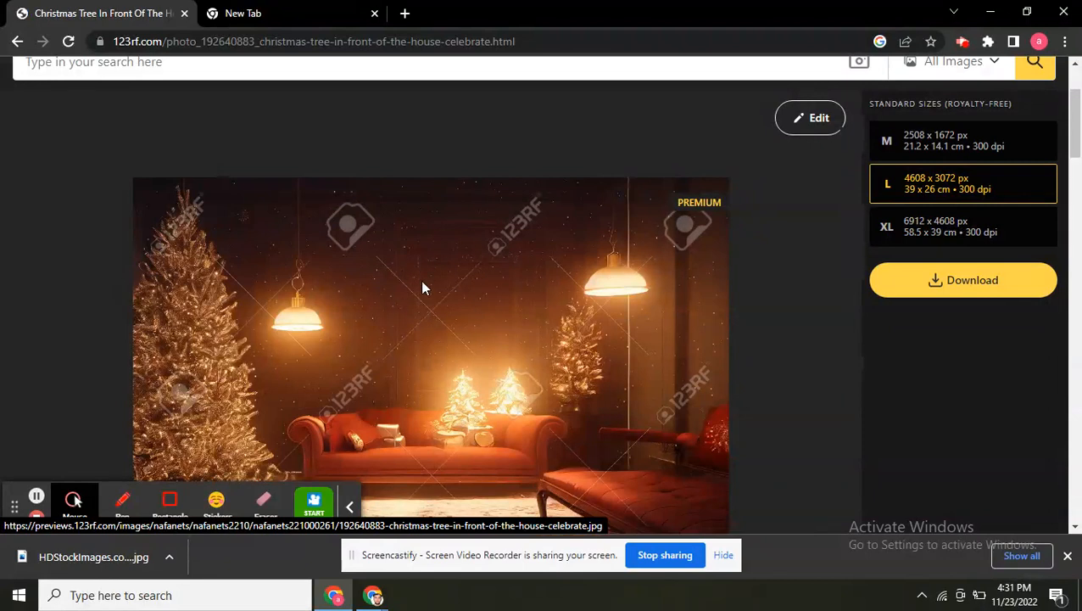
mouse_move(518, 262)
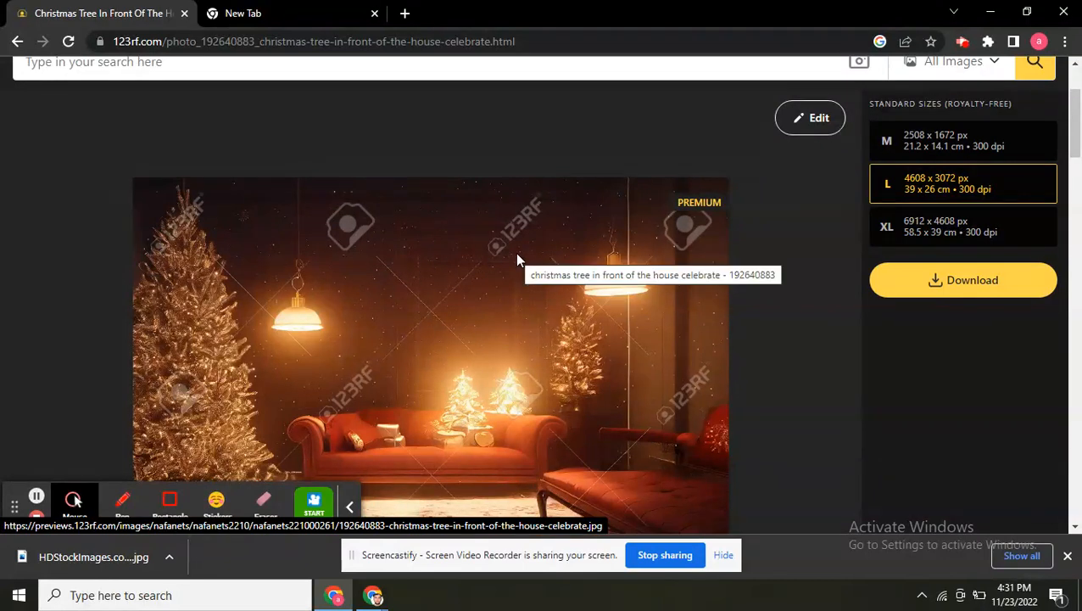
mouse_move(541, 377)
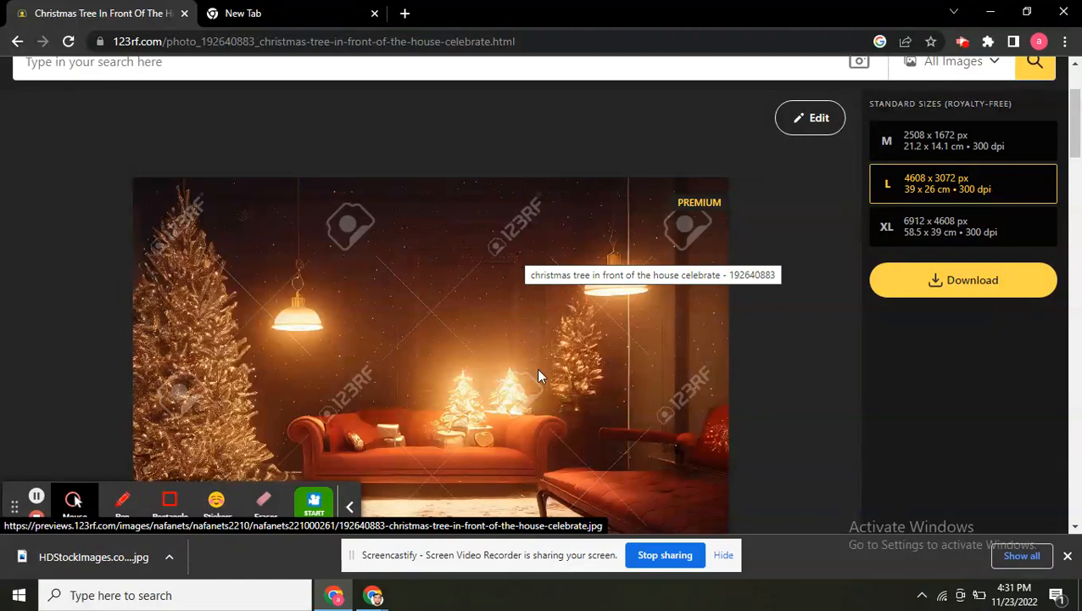
mouse_move(449, 261)
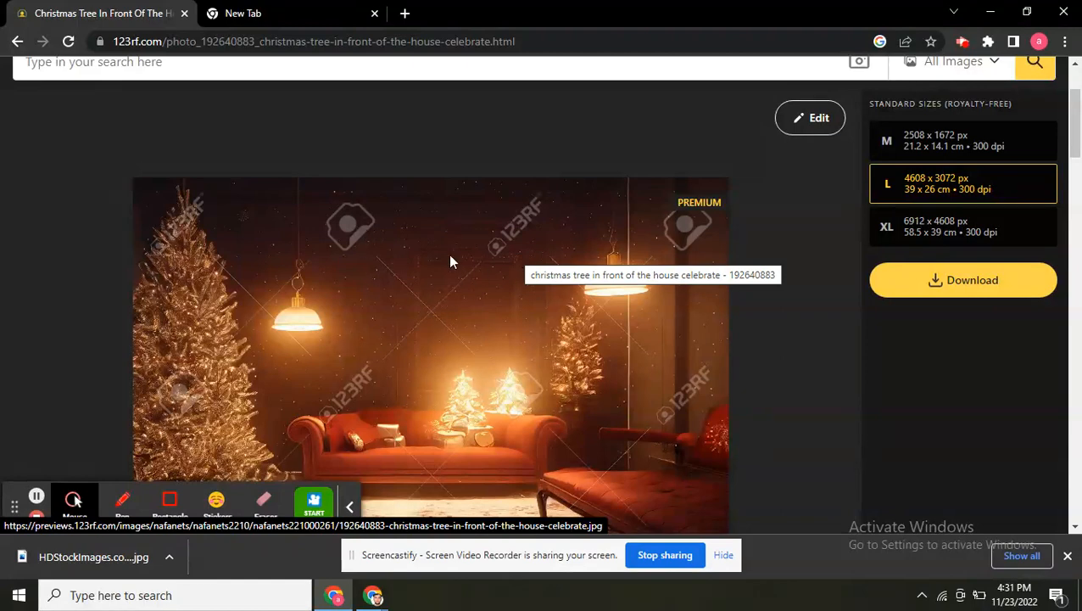
scroll(down, 3)
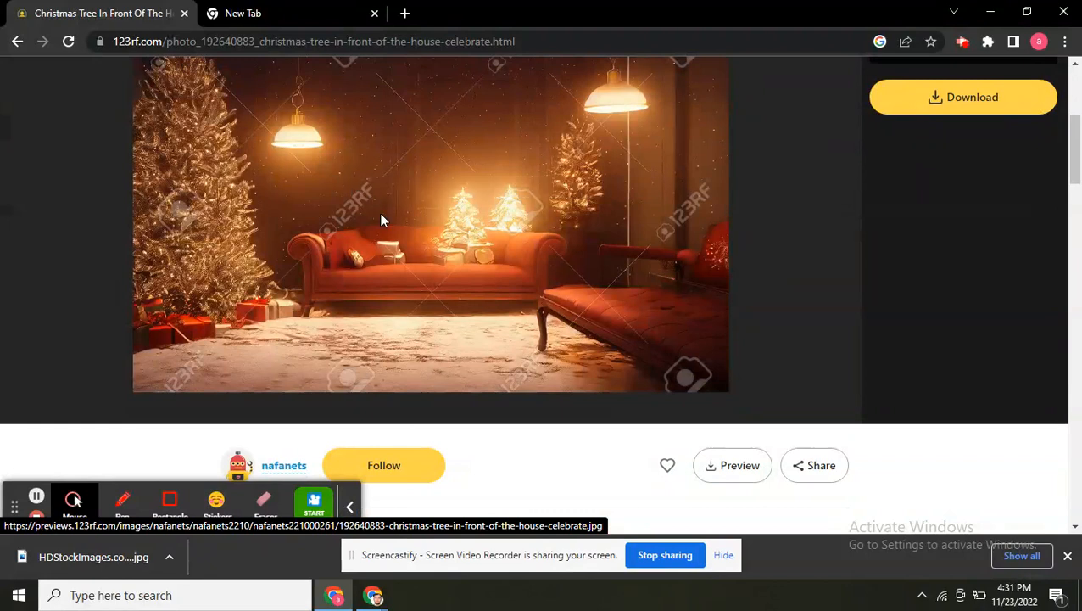
mouse_move(381, 211)
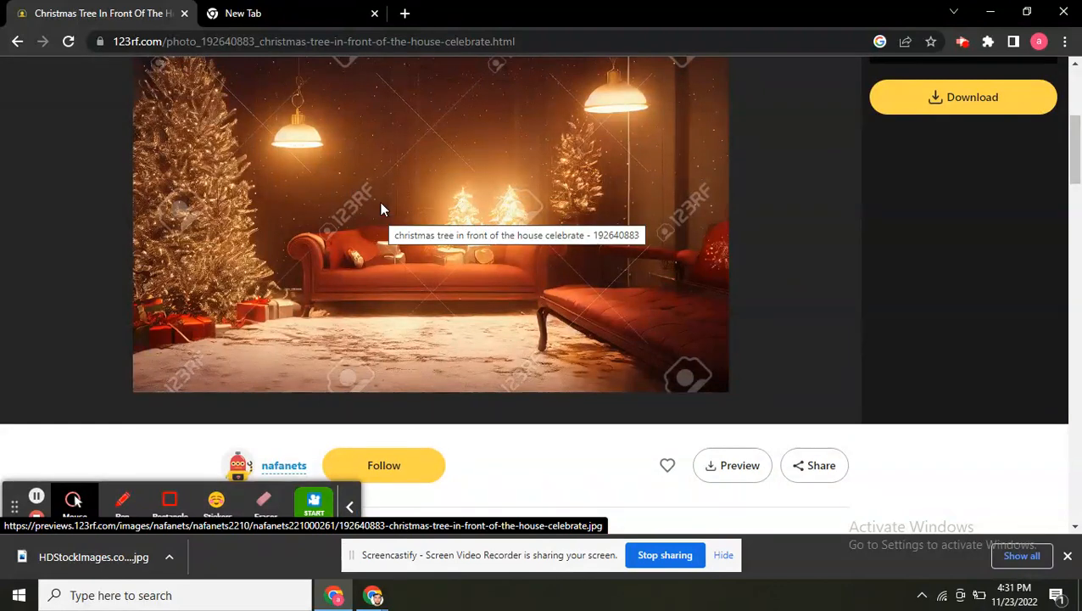
mouse_move(314, 93)
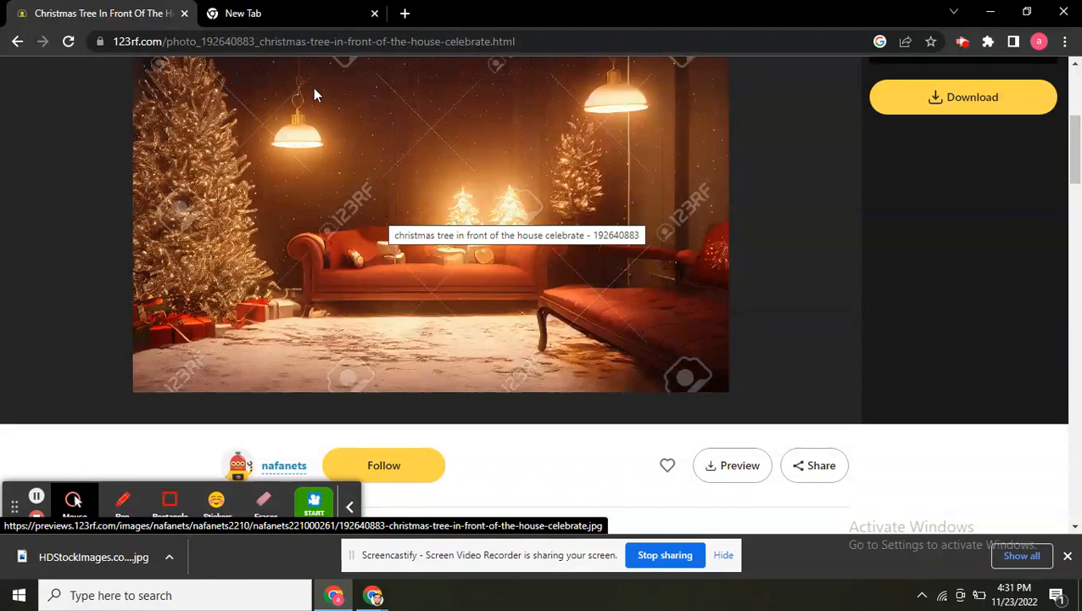
Load hdstockimages.com in the second tab, then return to the 123RF photo tab to copy its URL
click(244, 13)
text(hdstockimages.com)
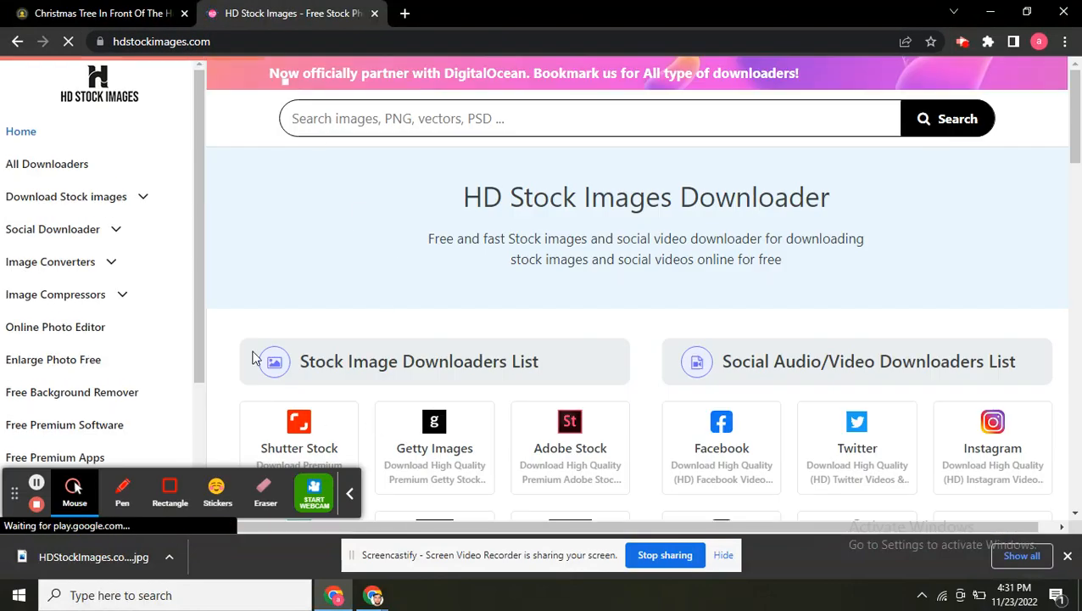
click(98, 14)
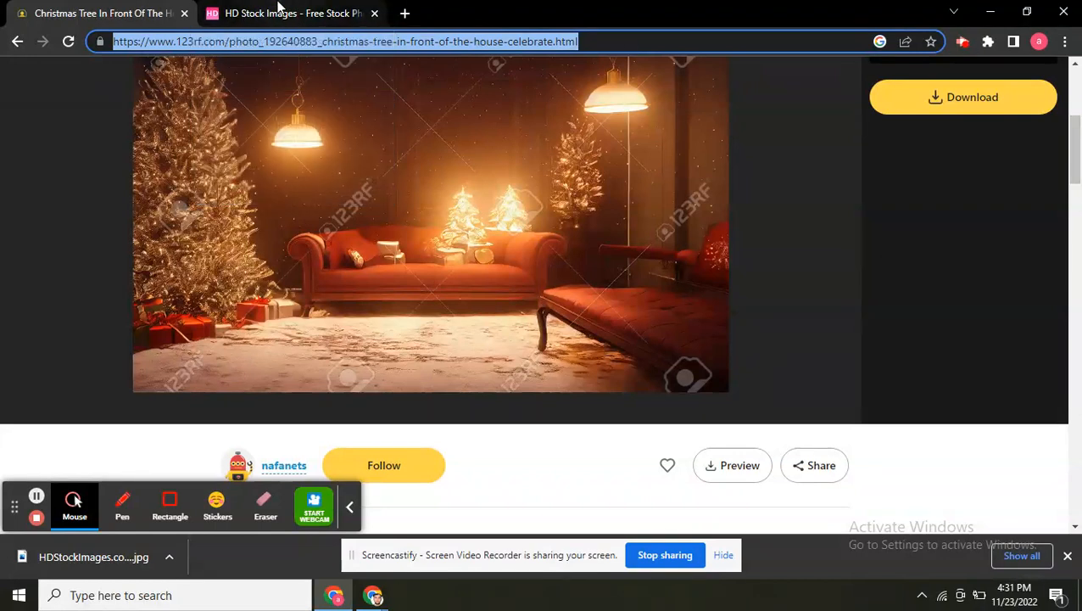
Open the 123RF Downloader from Download Stock images and paste the photo URL into its image URL field
click(291, 14)
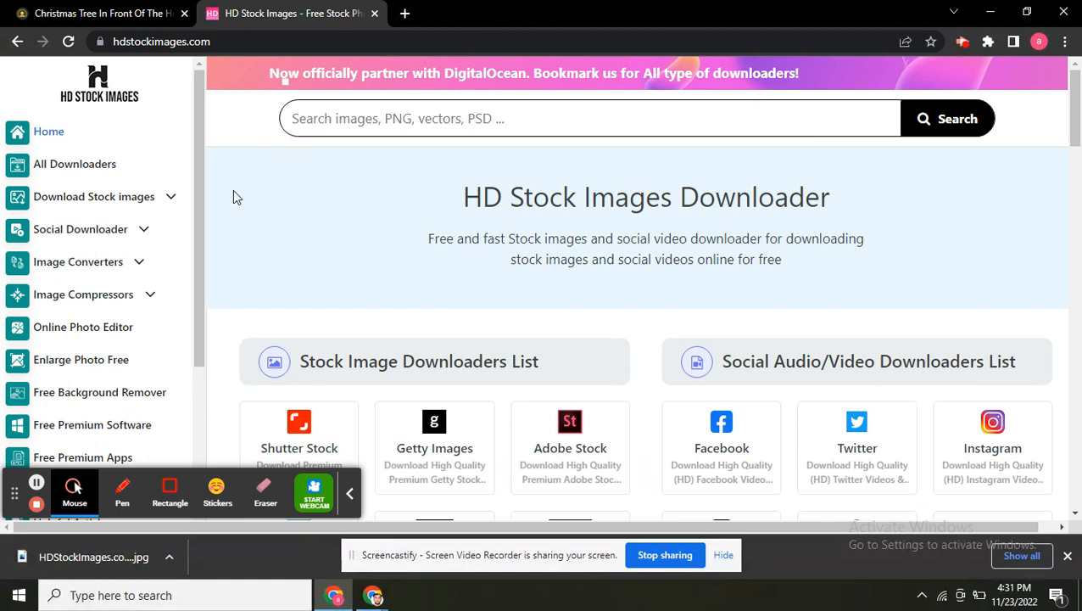
click(95, 197)
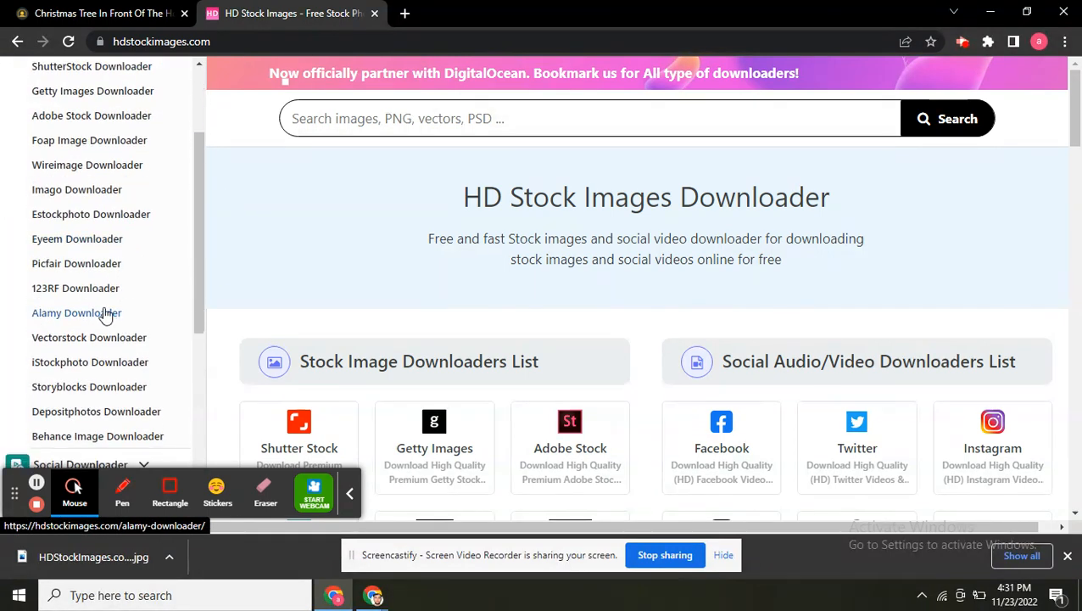
click(74, 289)
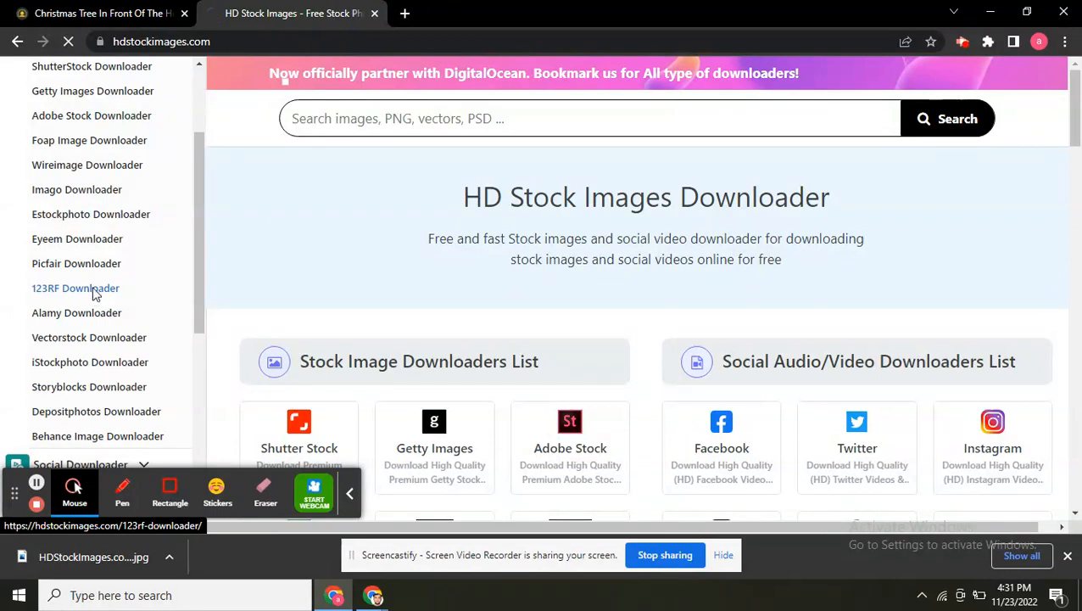
click(75, 288)
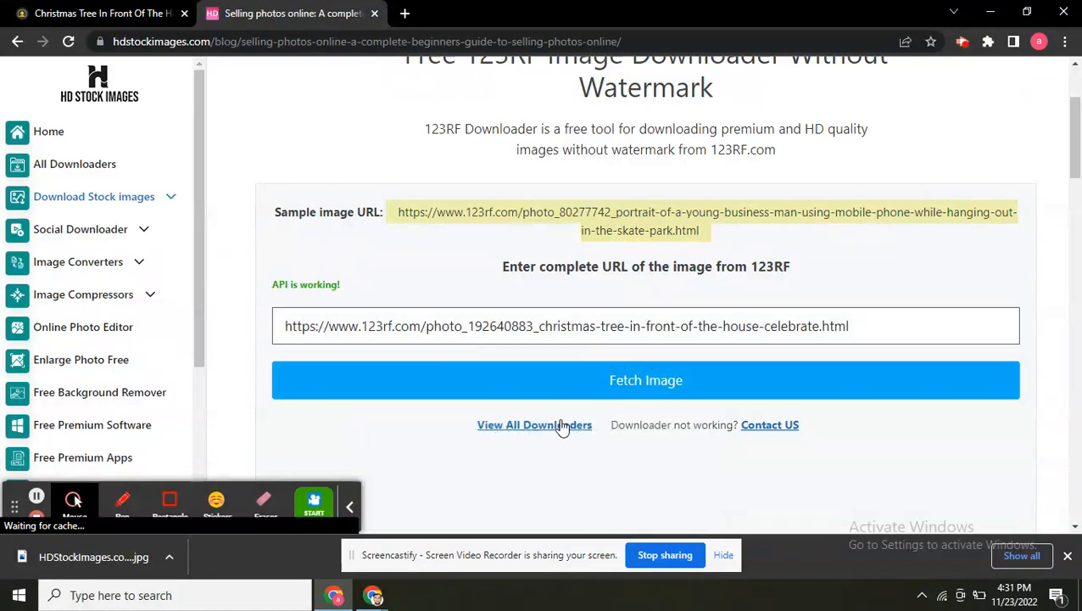
Fetch the Christmas tree image and request its watermark-free HD download
click(645, 380)
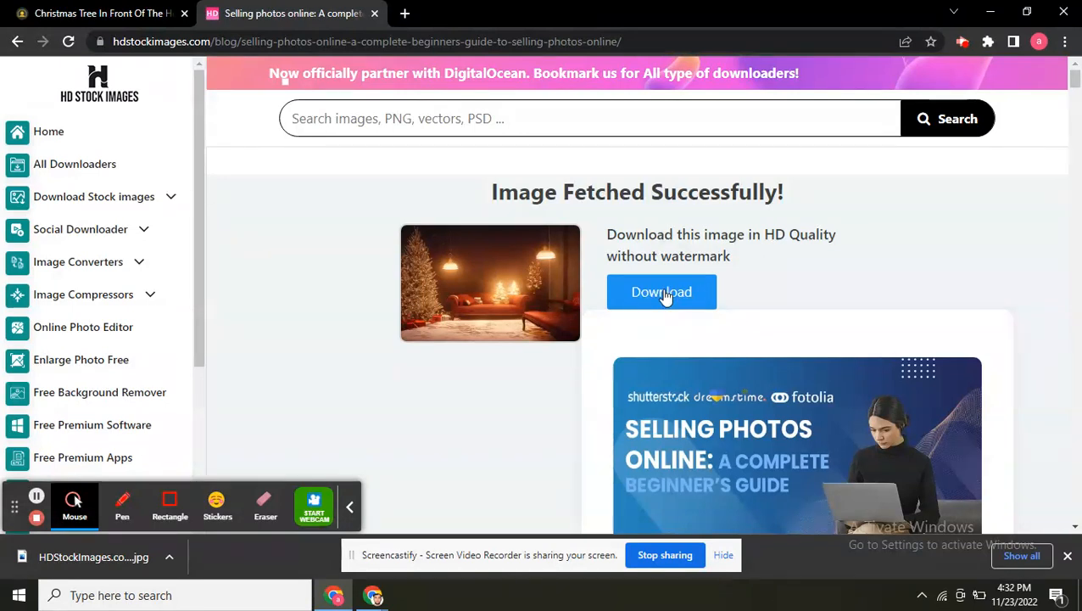
click(662, 291)
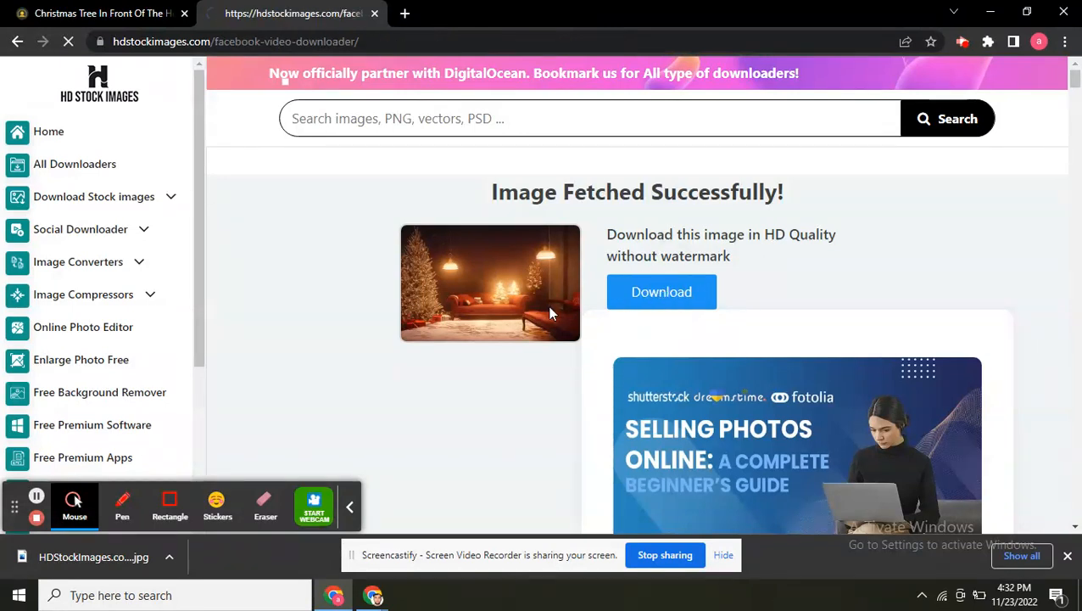
Wait for Image Downloaded Successfully and scroll to the full watermark-free photo with its HD download buttons
click(662, 292)
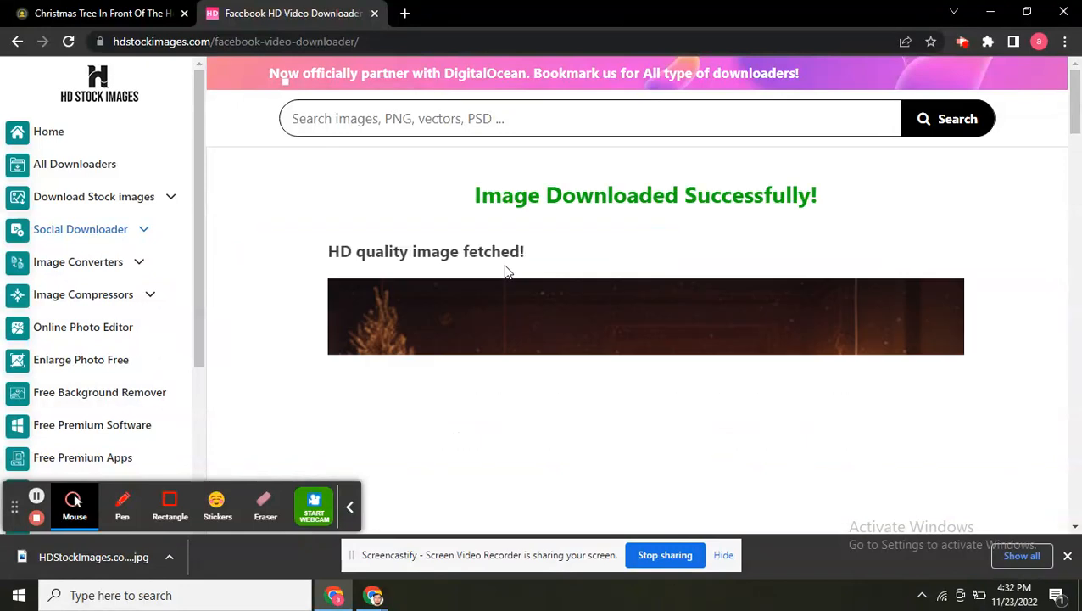
scroll(down, 3)
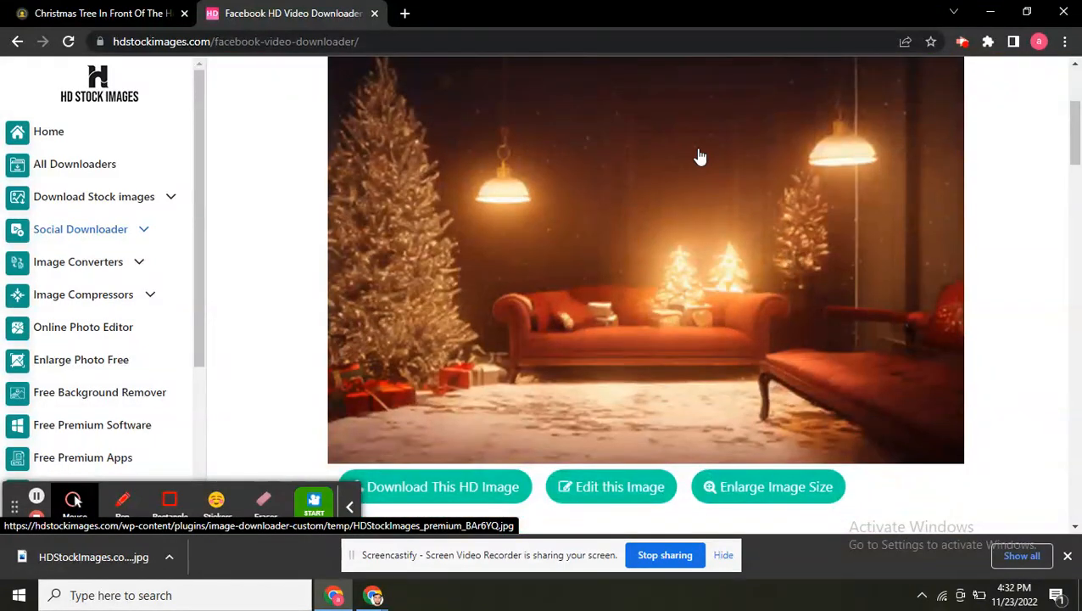
mouse_move(692, 256)
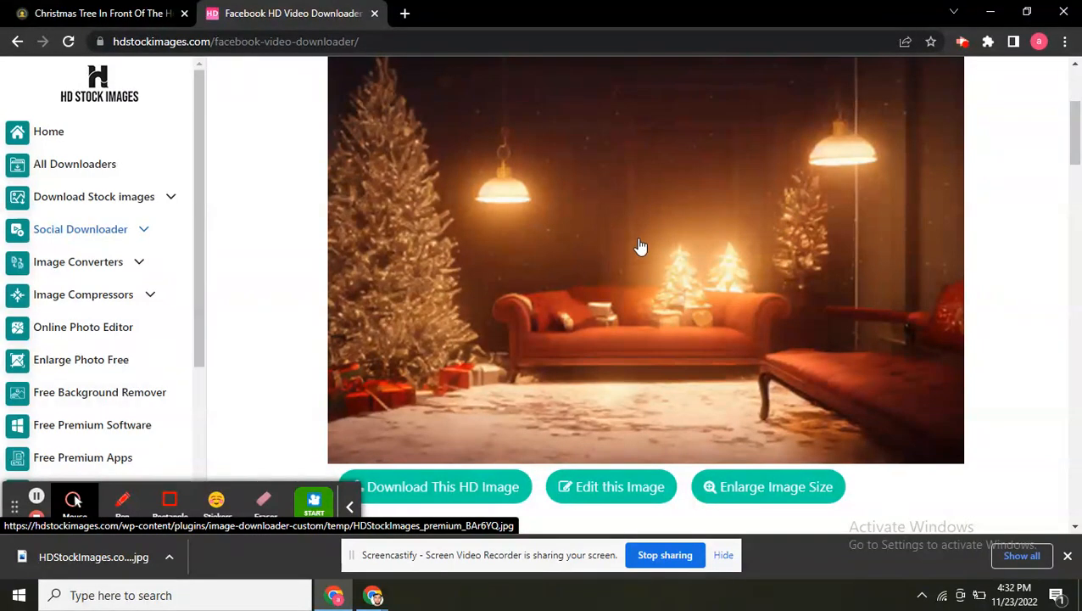
scroll(down, 3)
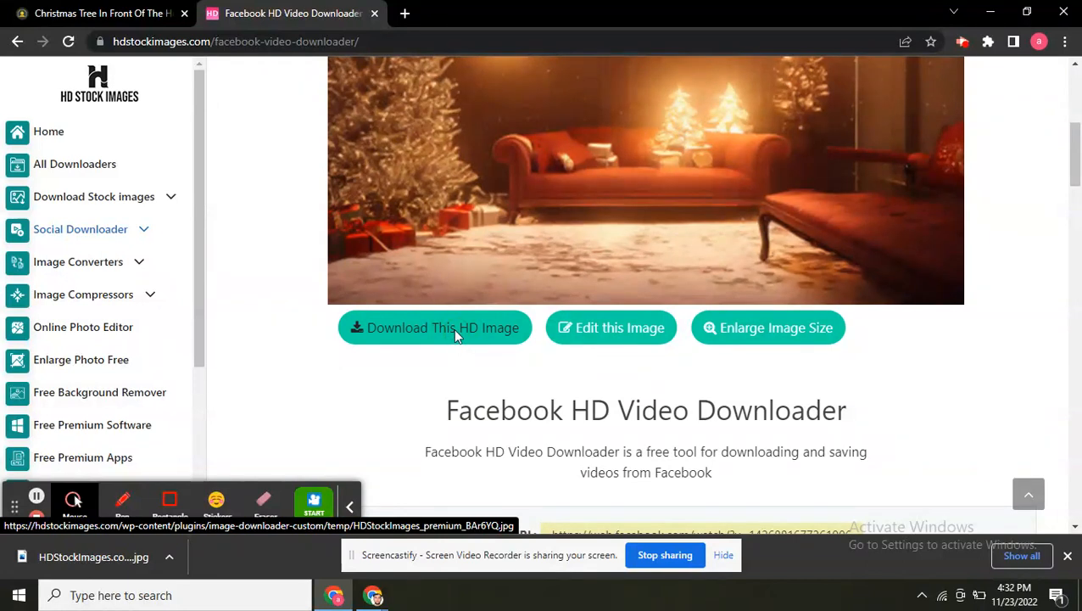
Download the HD Christmas tree image and save it locally as a JPEG Image
click(434, 328)
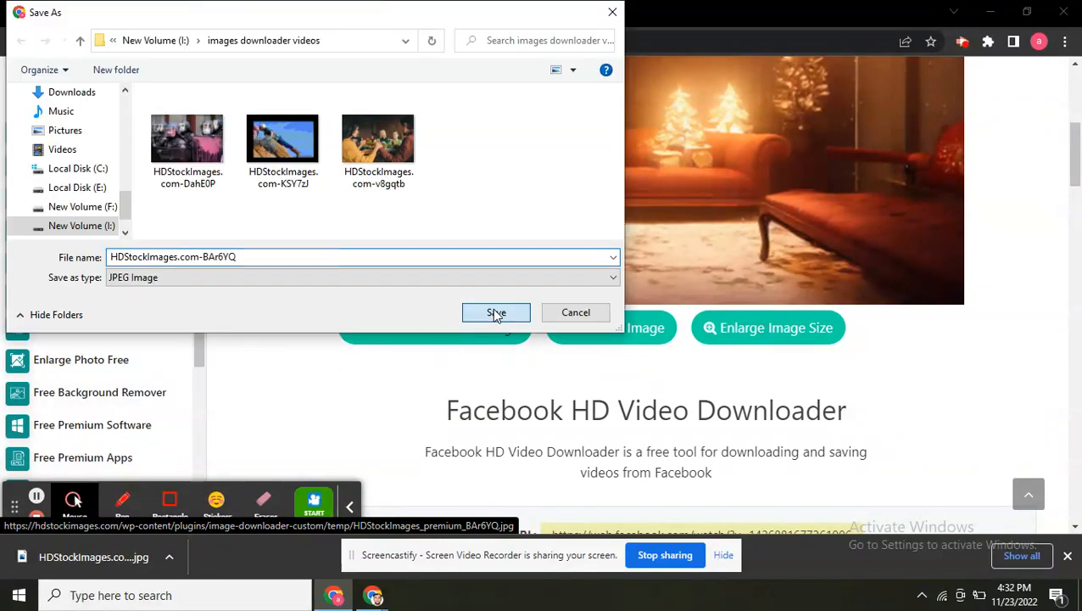
click(495, 312)
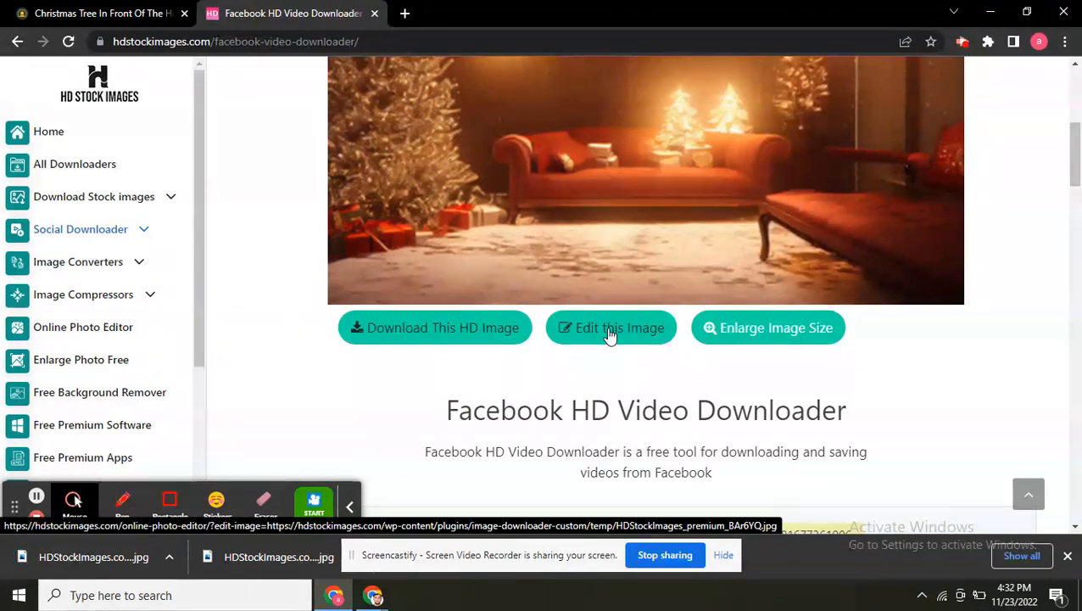
Open the photo in the online photo editor, then switch to the Free Photo Enlarger page
click(610, 327)
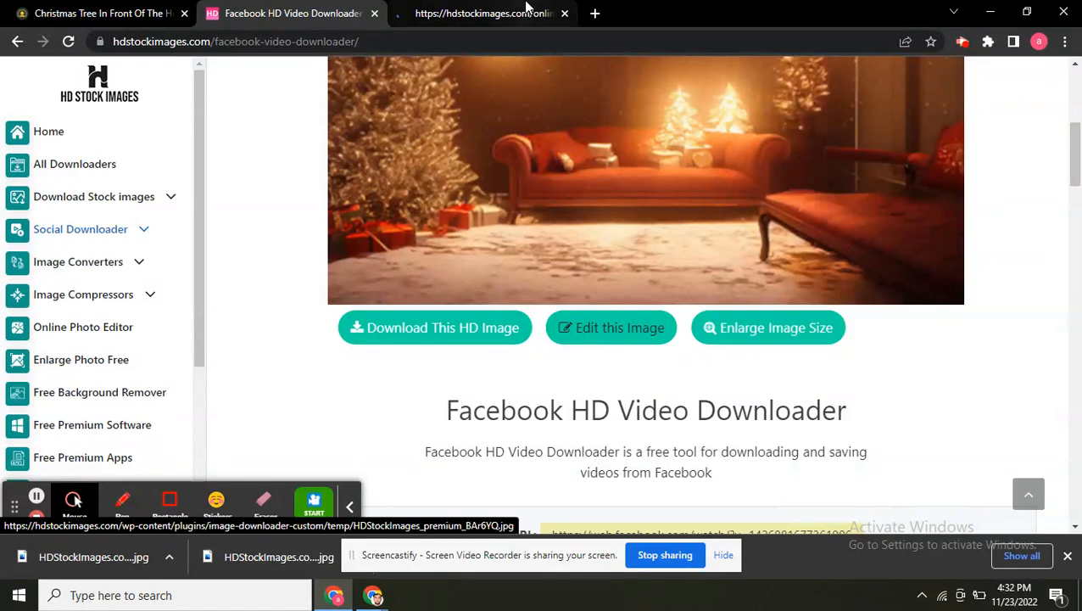
click(611, 327)
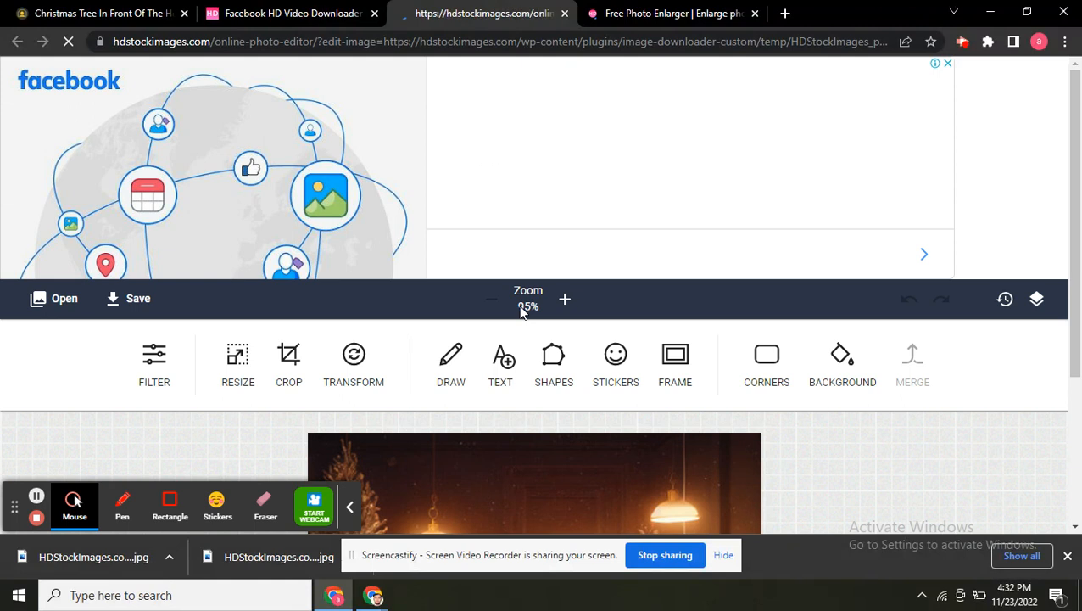
scroll(down, 3)
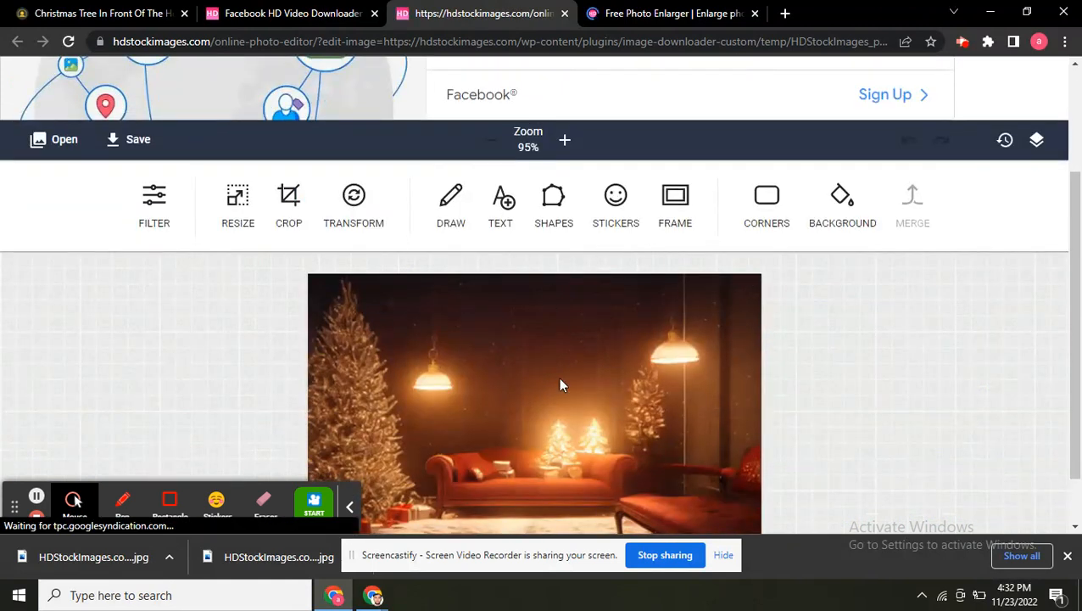
mouse_move(522, 363)
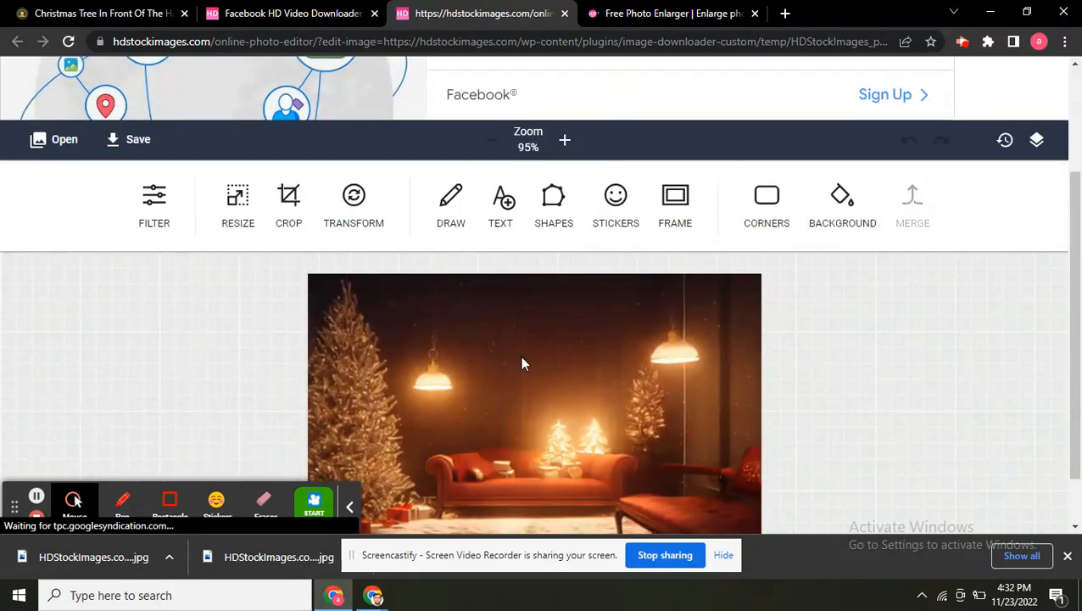
click(153, 195)
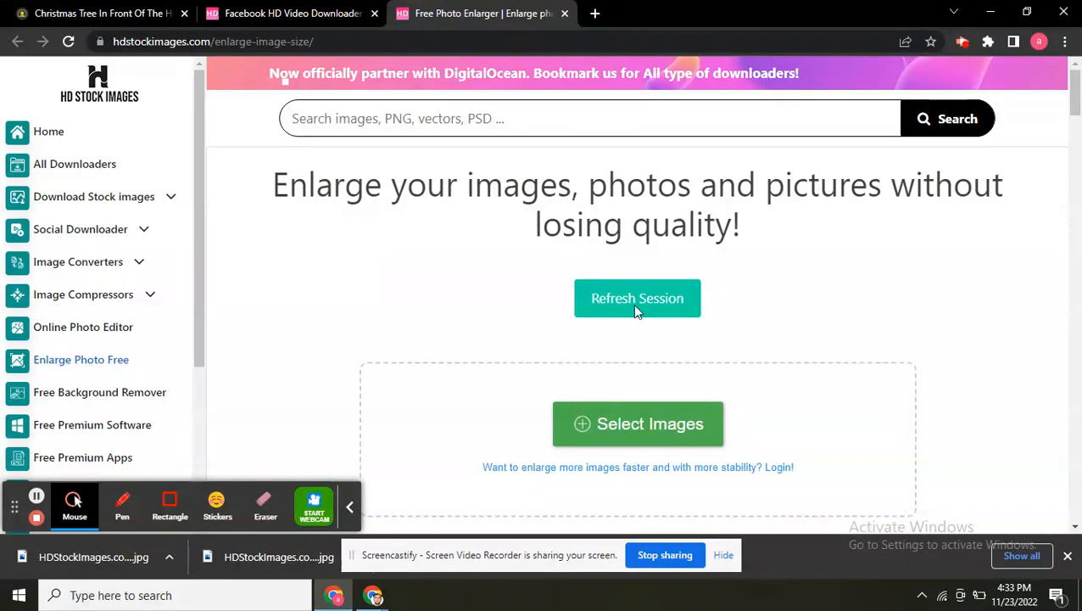
mouse_move(561, 237)
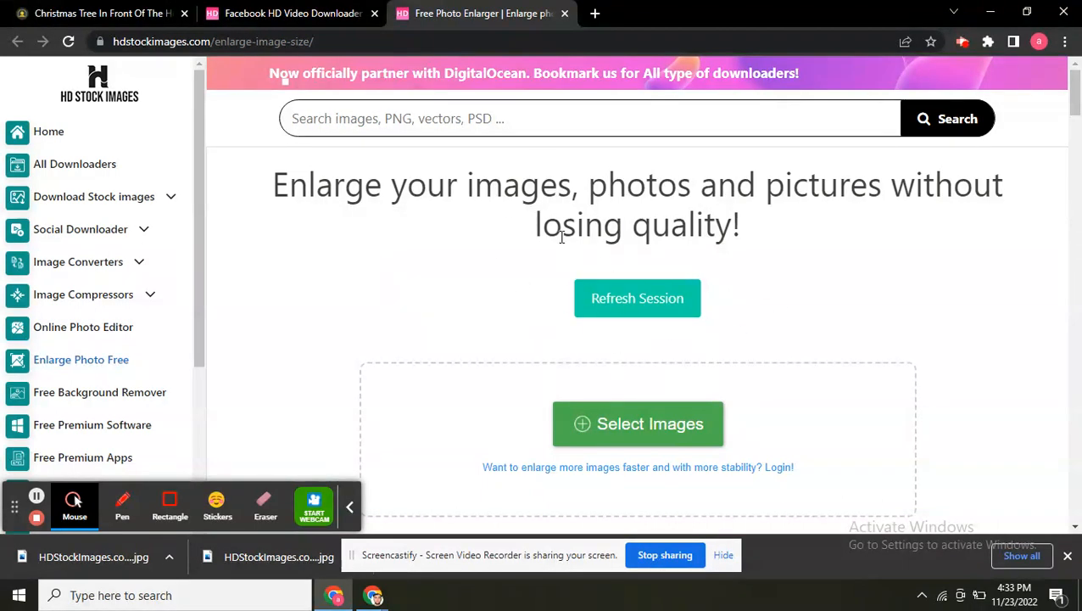
mouse_move(684, 329)
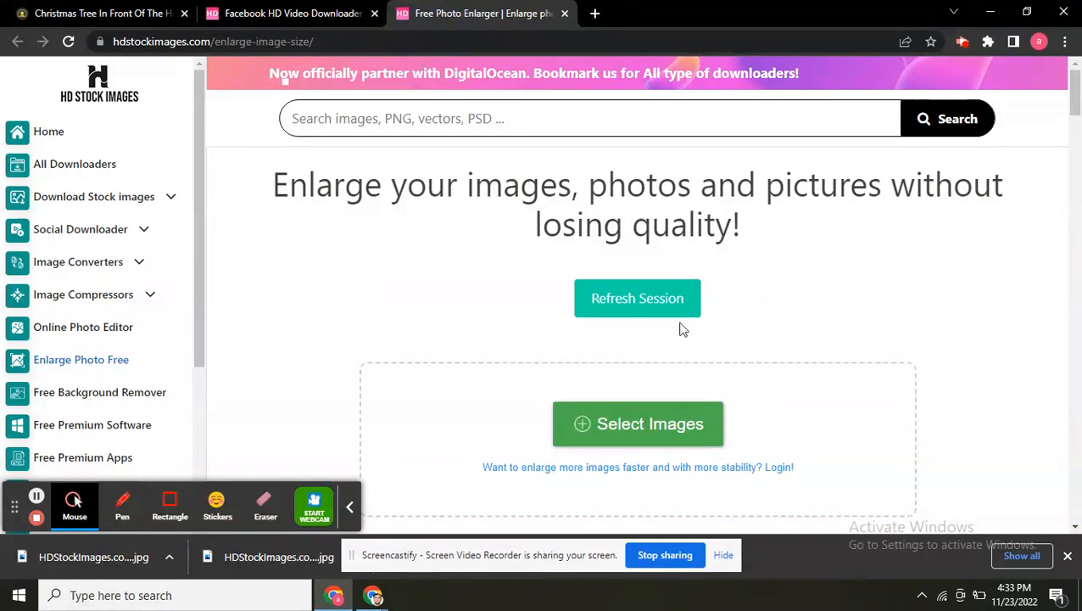
mouse_move(610, 387)
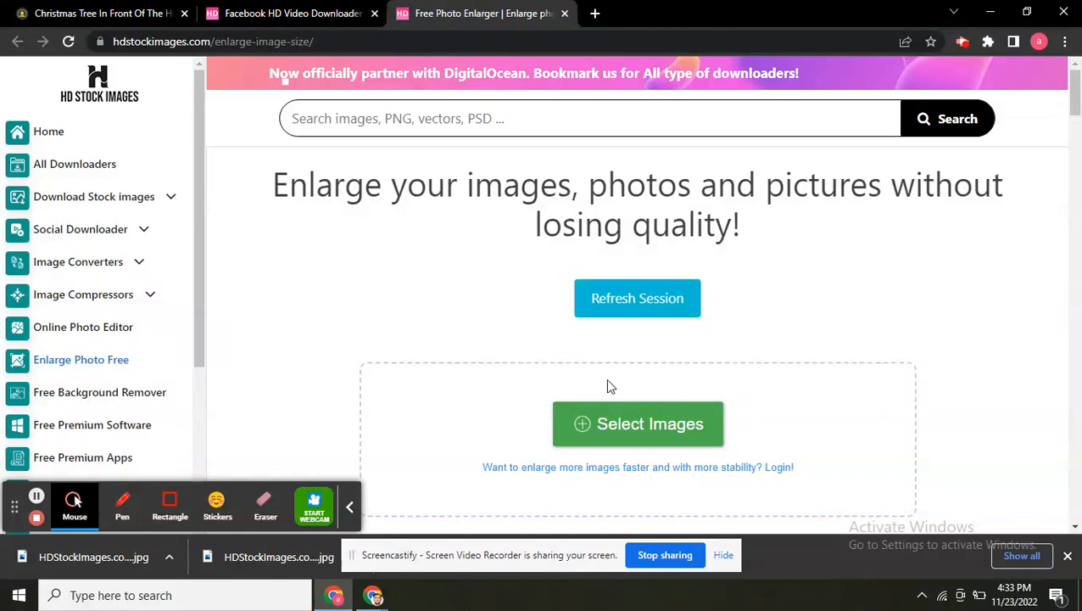